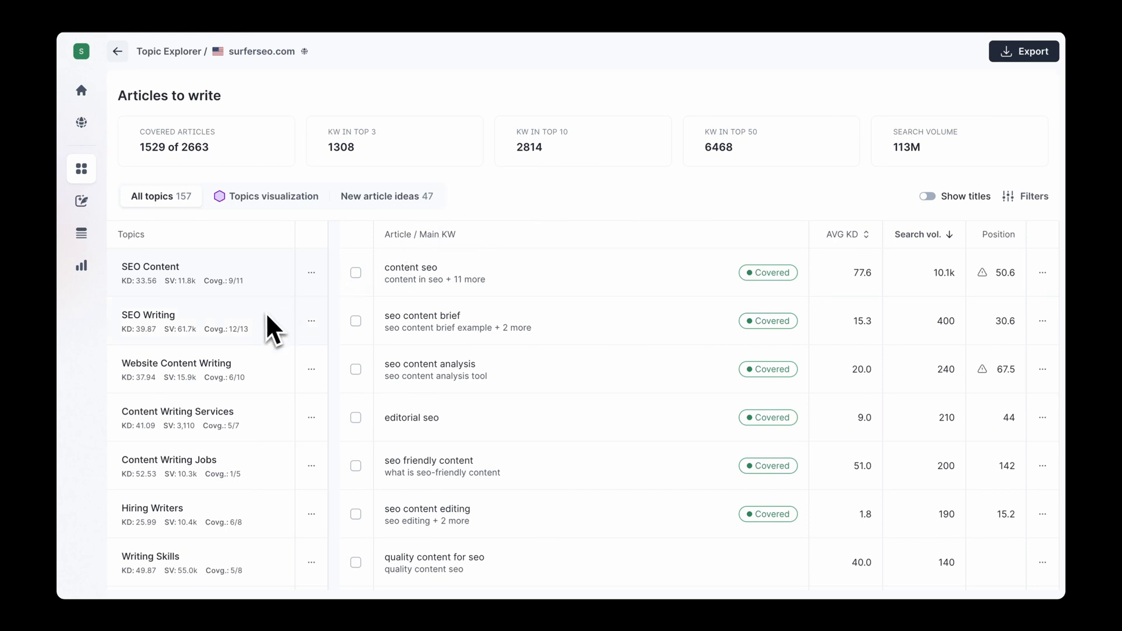
Show the Website Content Writing cluster's articles and check an article's coverage icon.
click(176, 363)
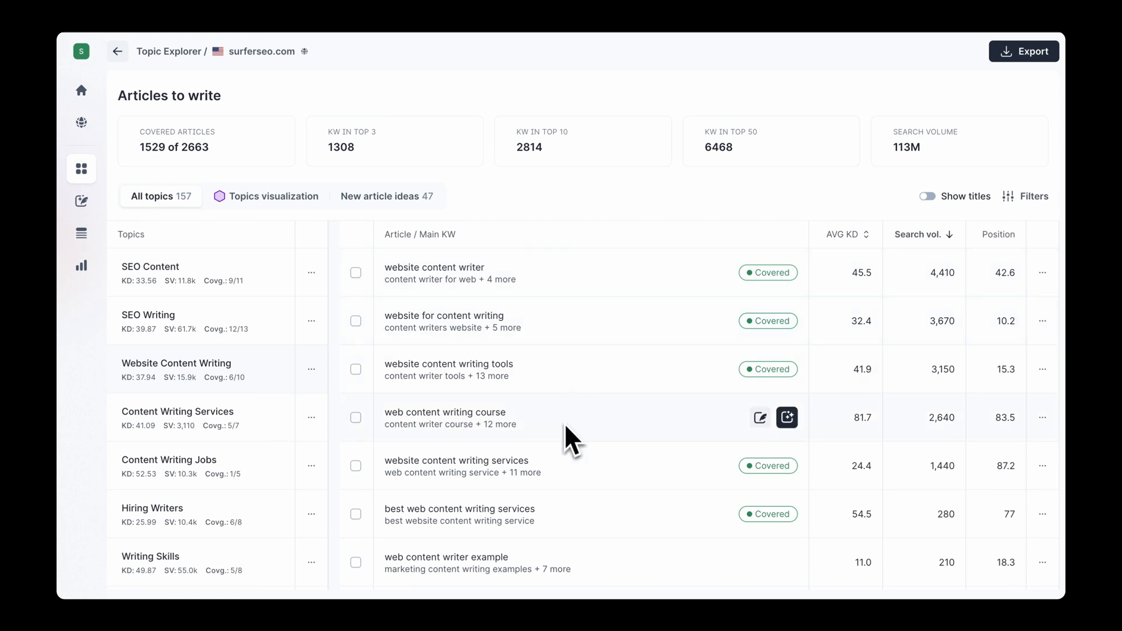
mouse_move(759, 418)
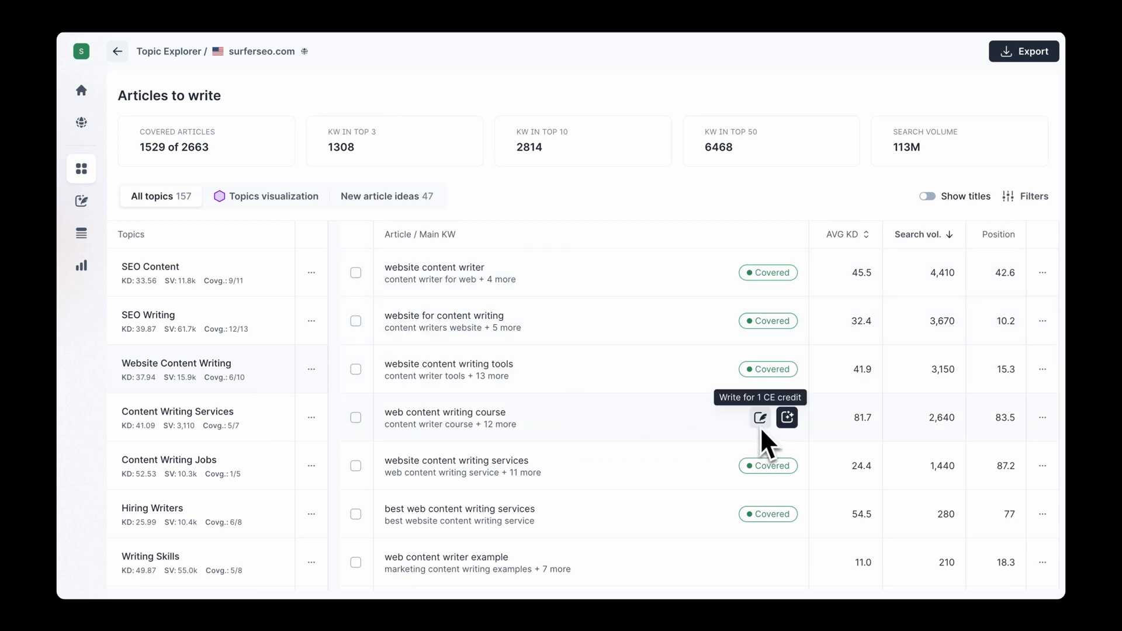
click(882, 94)
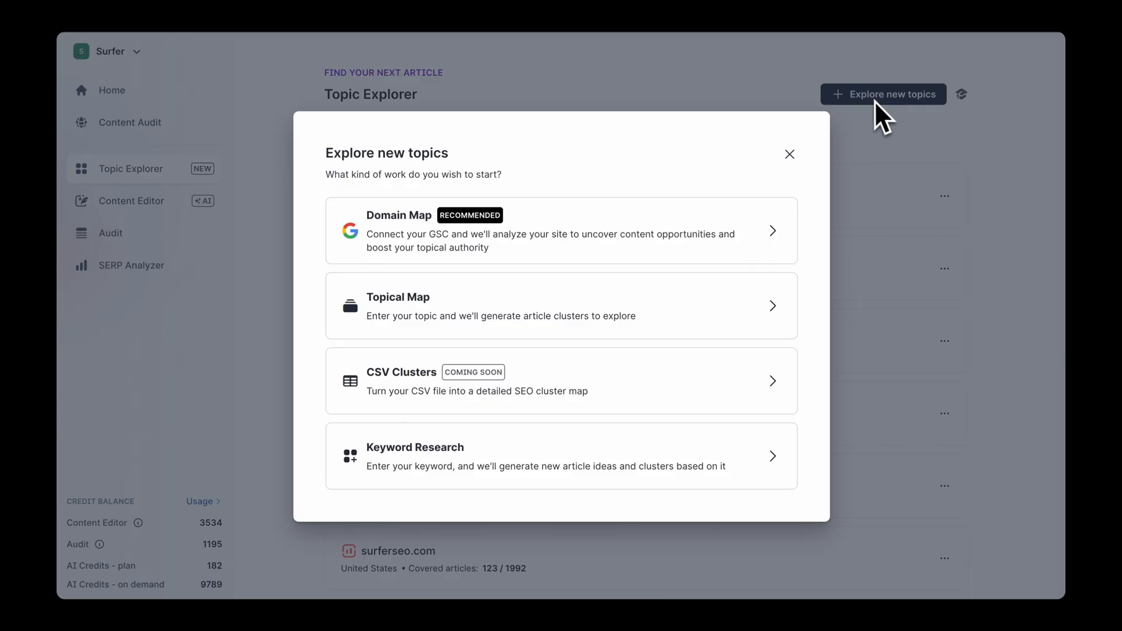
mouse_move(698, 254)
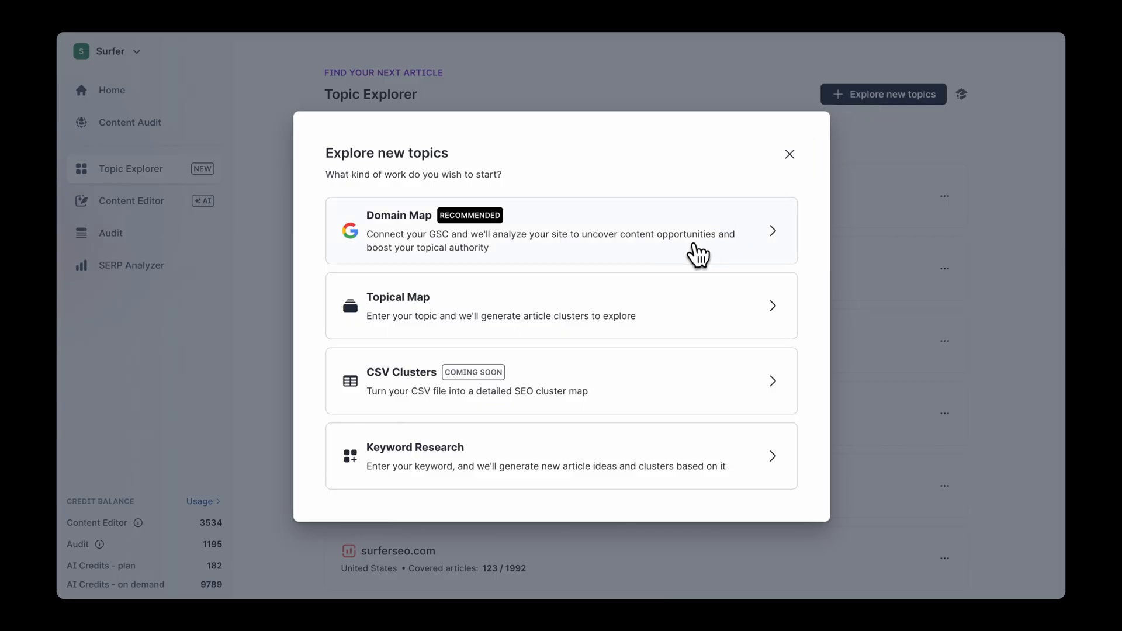
Start a Domain Map analysis of surferseo.com to list its articles to write.
click(560, 230)
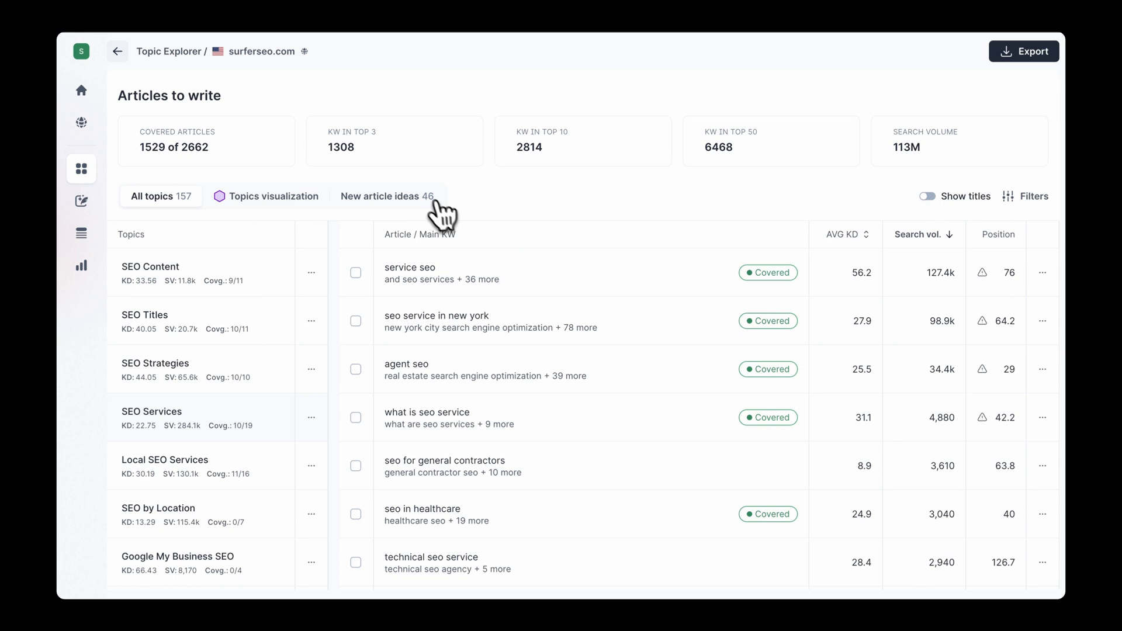
Preview 'website design search engine optimization', then select it, 'how to start with blog' and 'web & seo'.
click(382, 196)
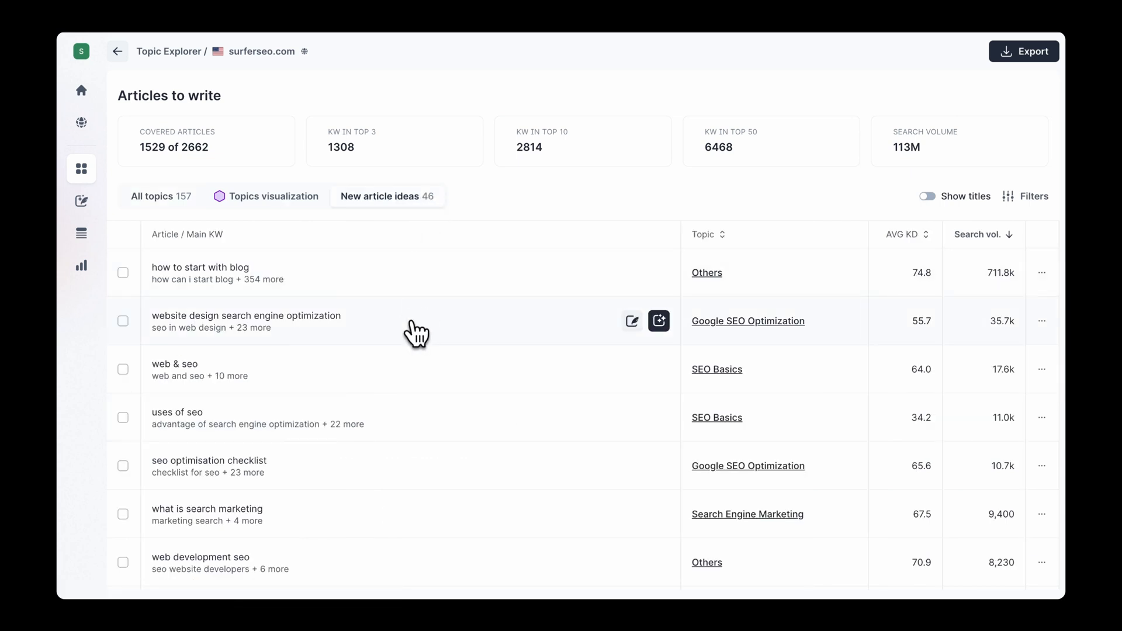
click(631, 321)
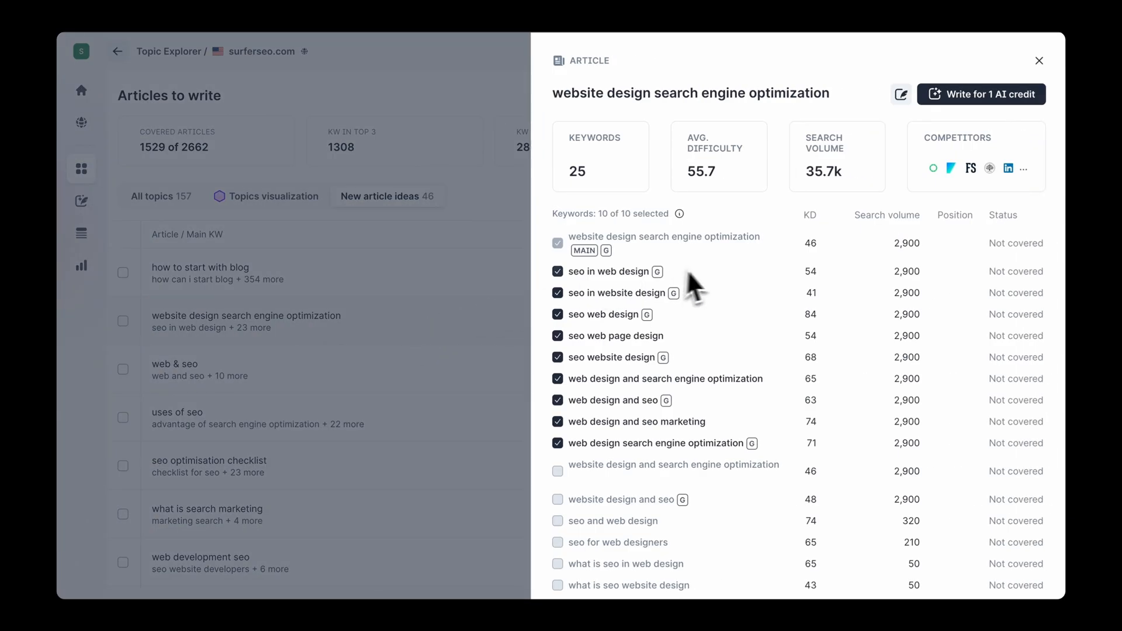
mouse_move(450, 360)
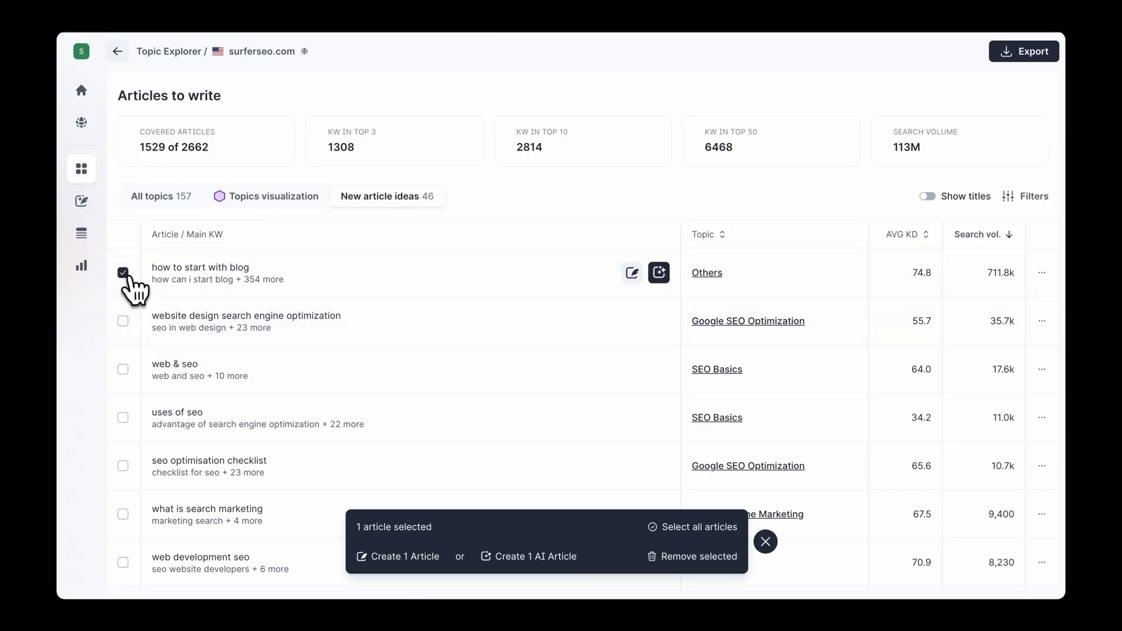
click(122, 370)
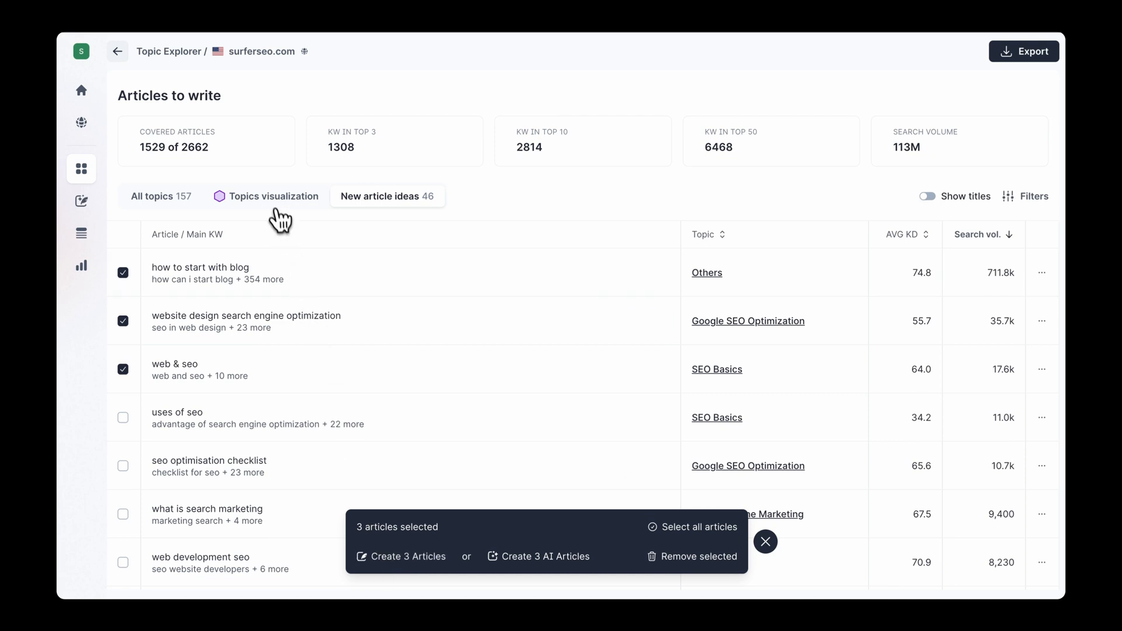
Shade the topics map by cluster coverage and inspect an On-Page SEO hexagon (2 of 7 covered).
click(272, 197)
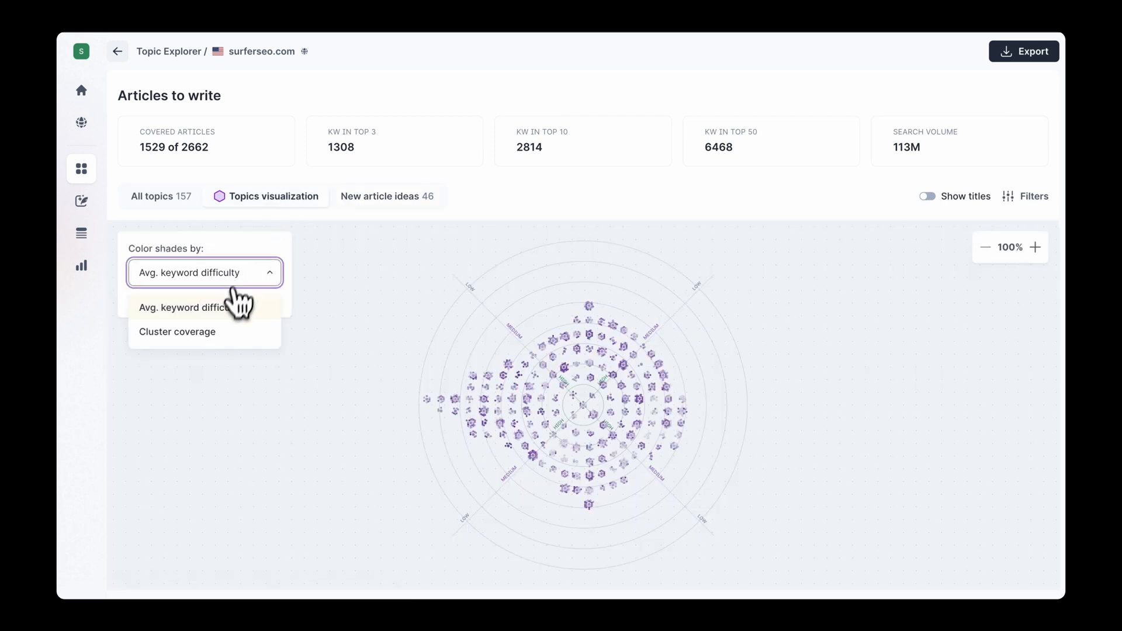
click(176, 331)
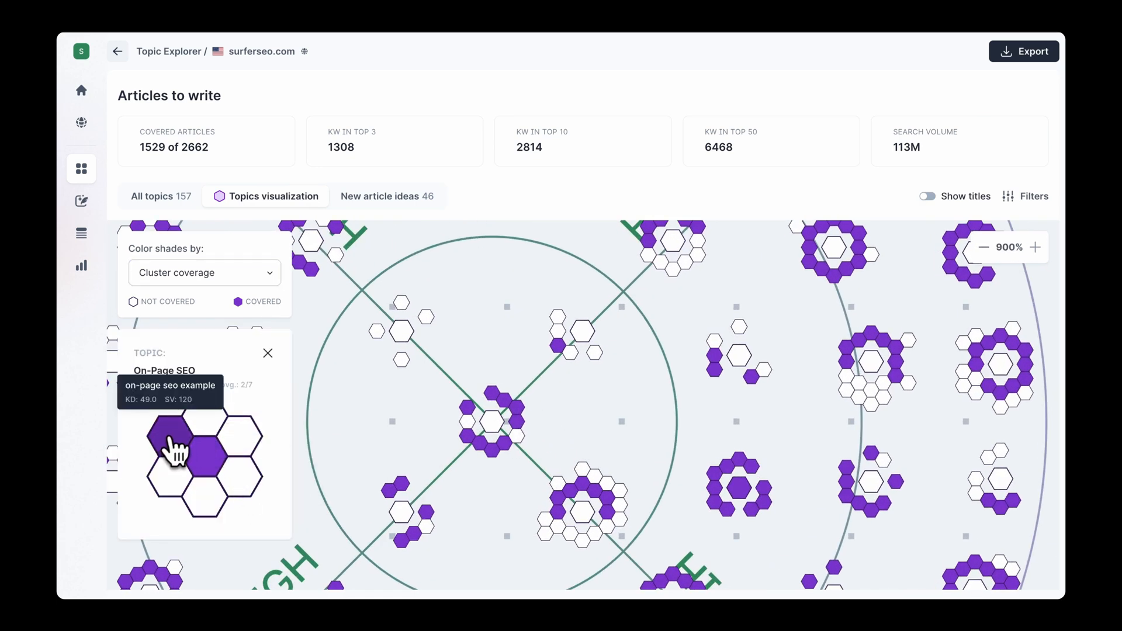
click(169, 443)
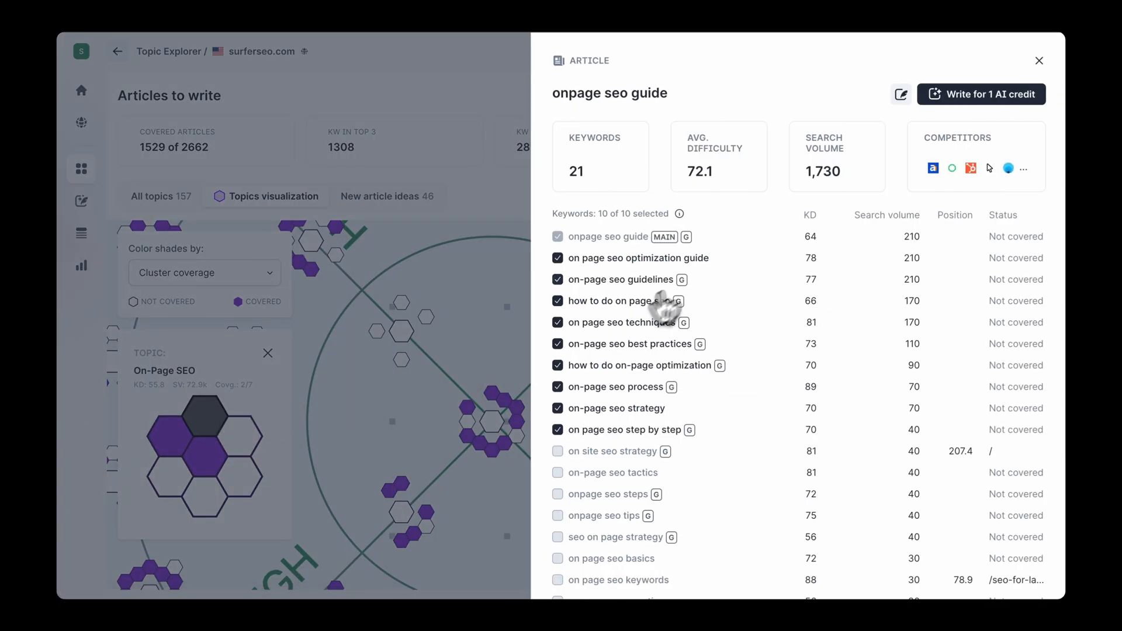
mouse_move(698, 469)
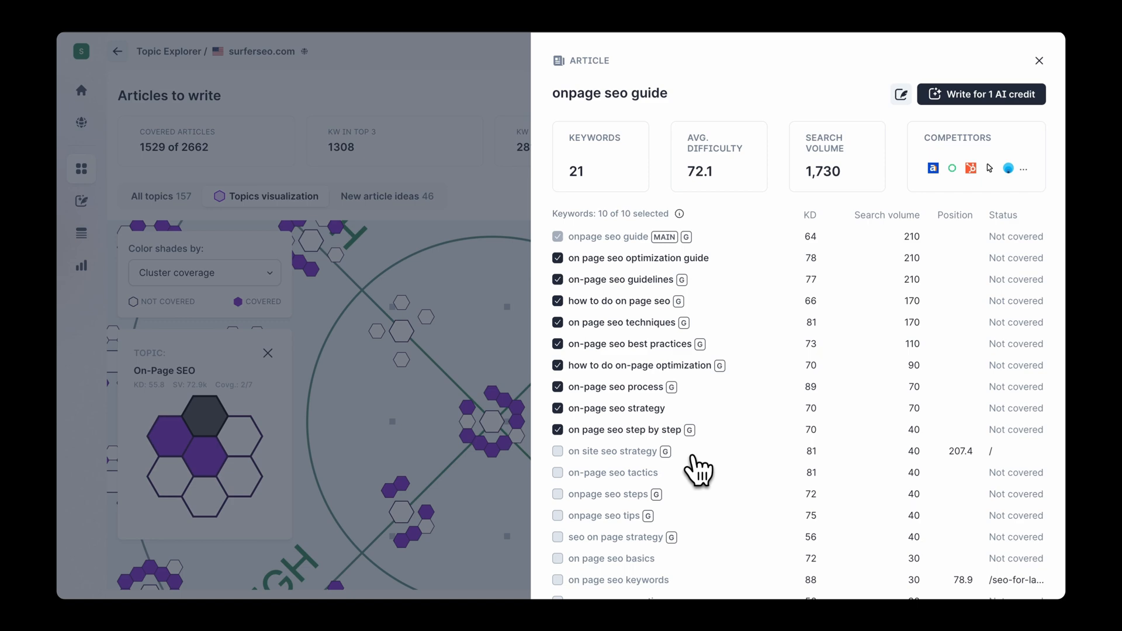
click(1038, 61)
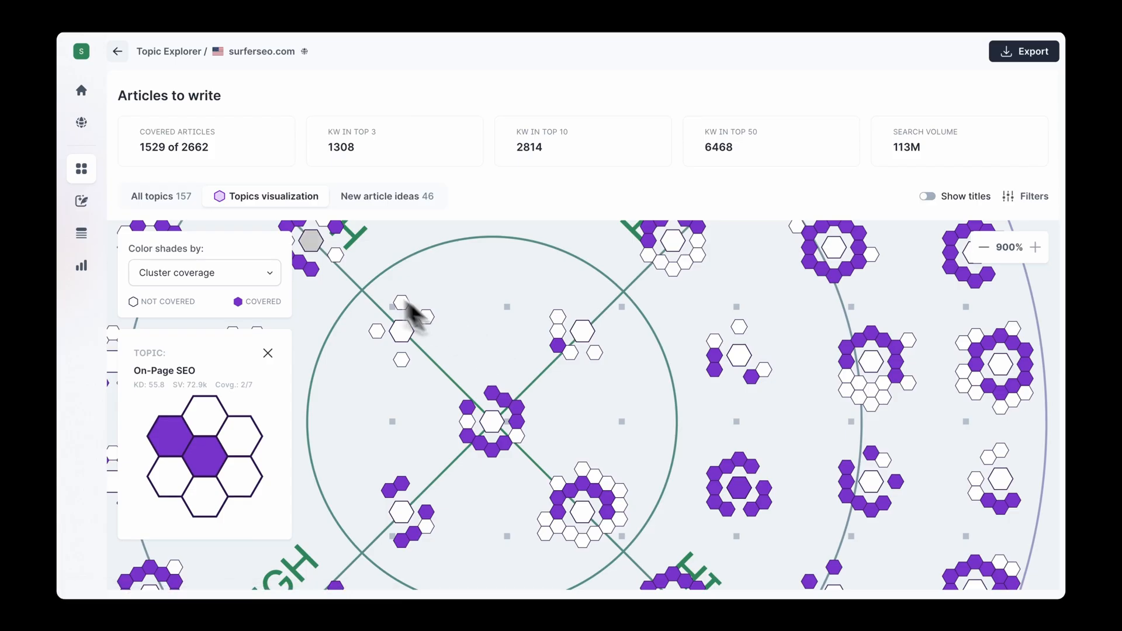